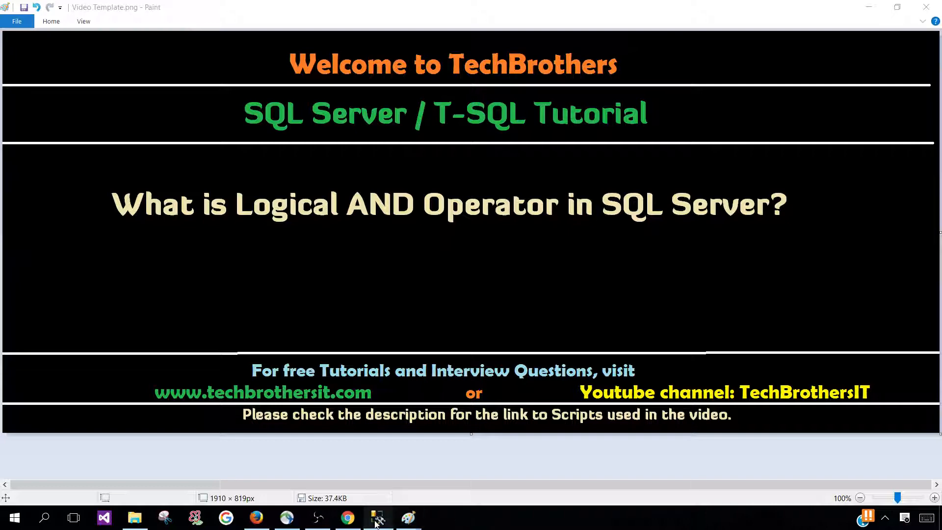
Highlight the word AND in the heading and the AND operator phrase in its definition
click(378, 517)
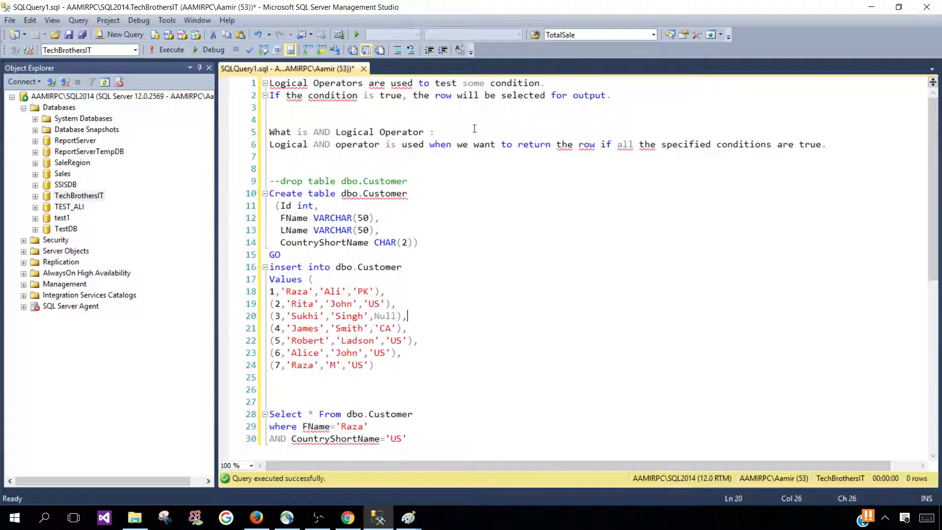
mouse_move(334, 115)
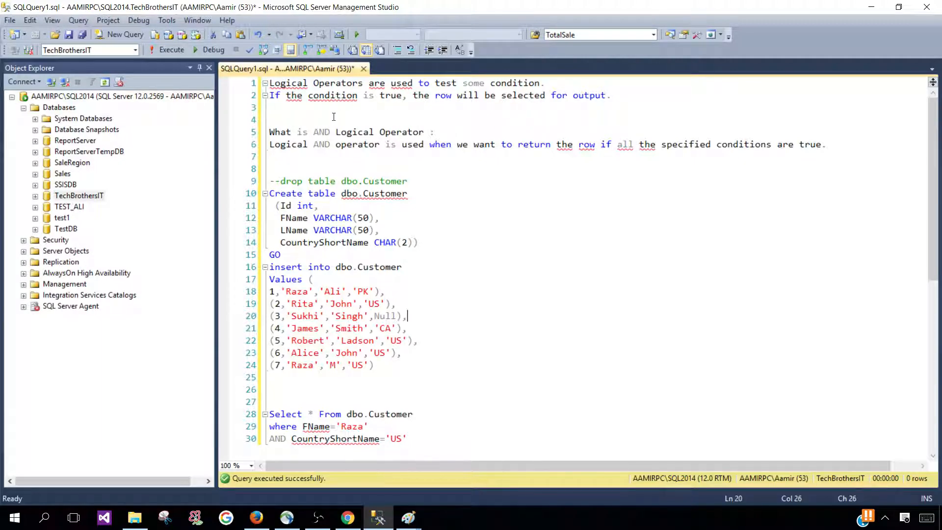
click(325, 131)
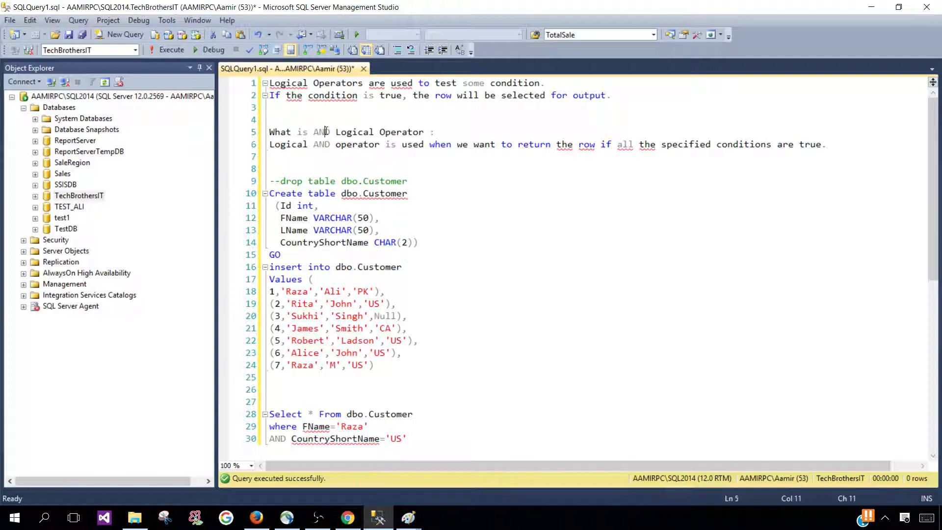
double_click(321, 131)
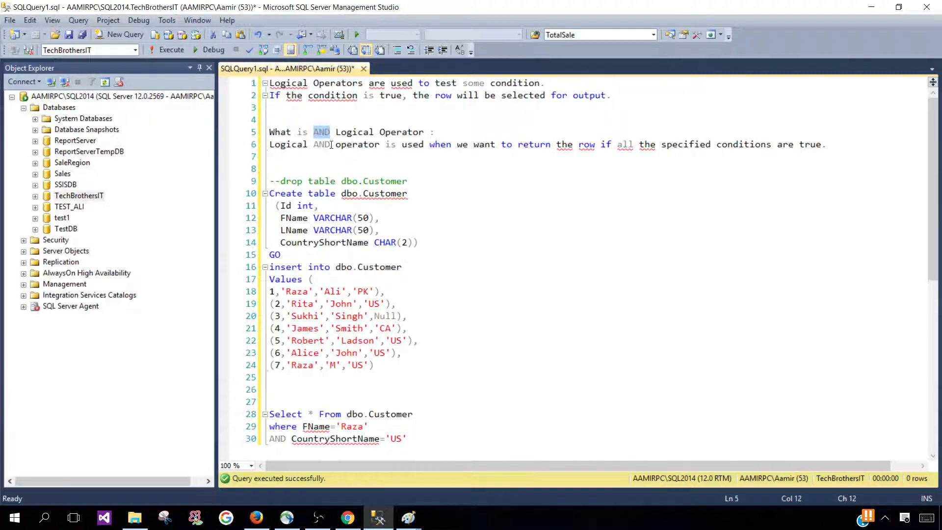
click(307, 144)
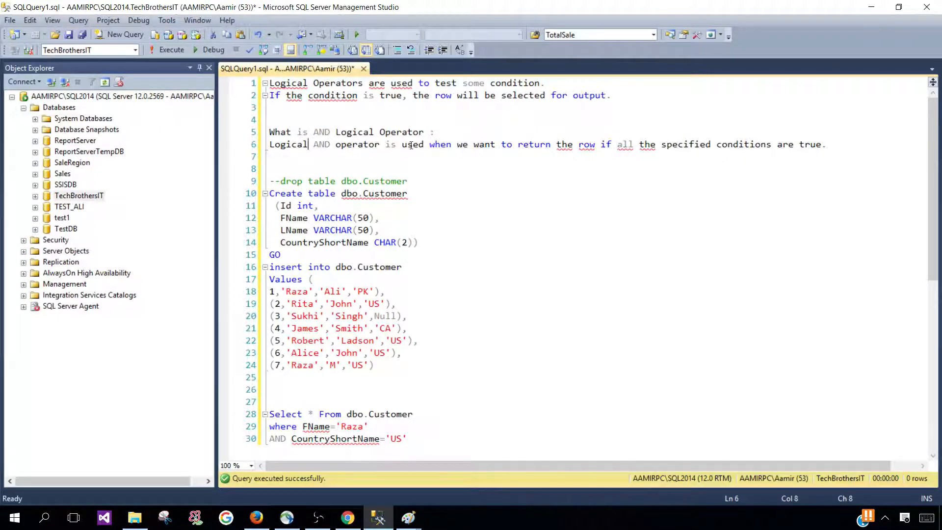
mouse_move(597, 144)
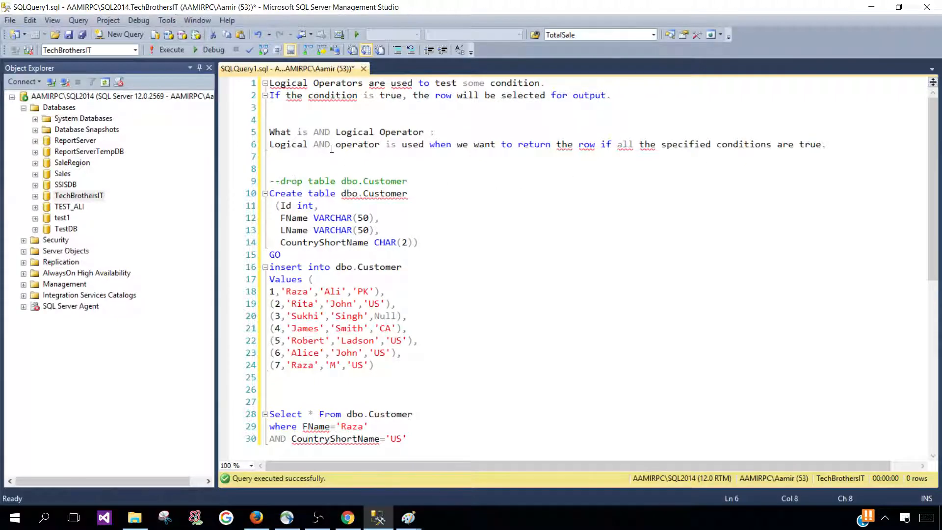
drag(313, 144, 379, 145)
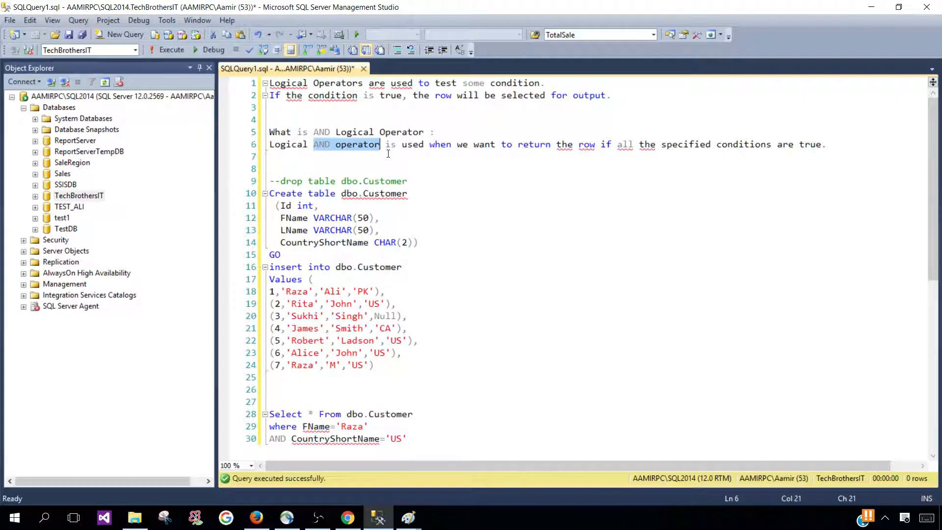
Select the Customer drop, create and insert script and execute it
scroll(down, 3)
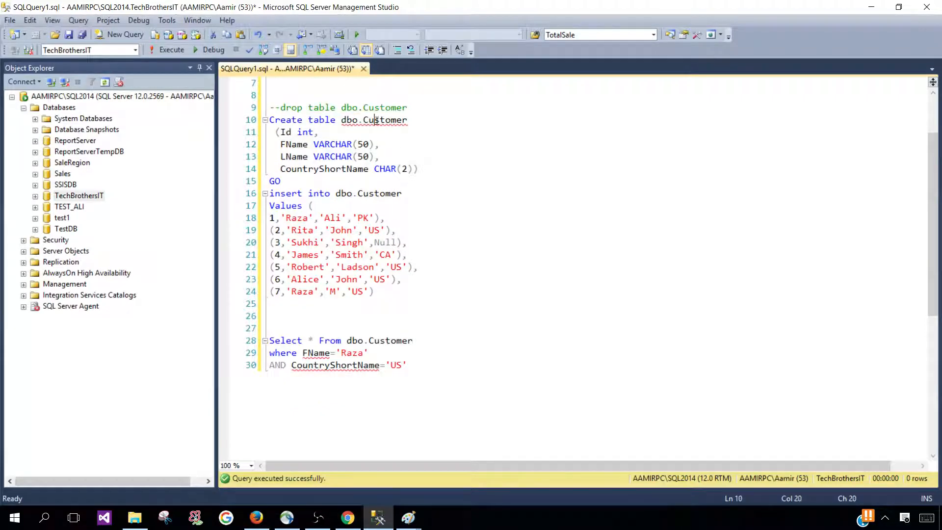
click(375, 298)
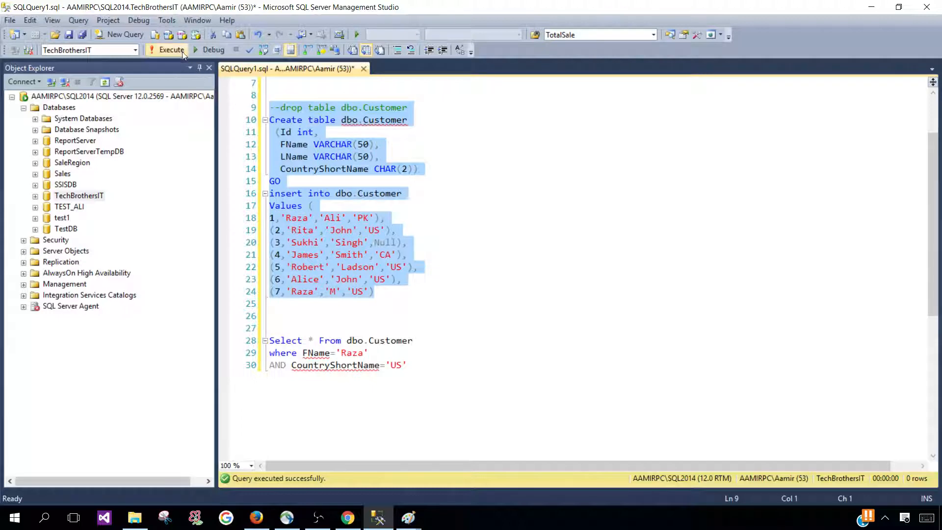
click(171, 49)
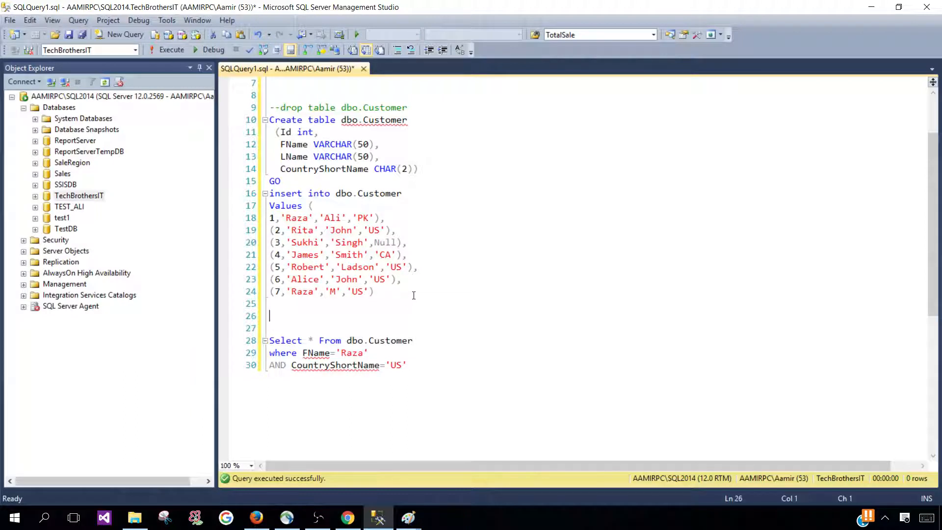
Write Select * From dbo.Customer, then select Raza and PK in the first result row
text(Select * F)
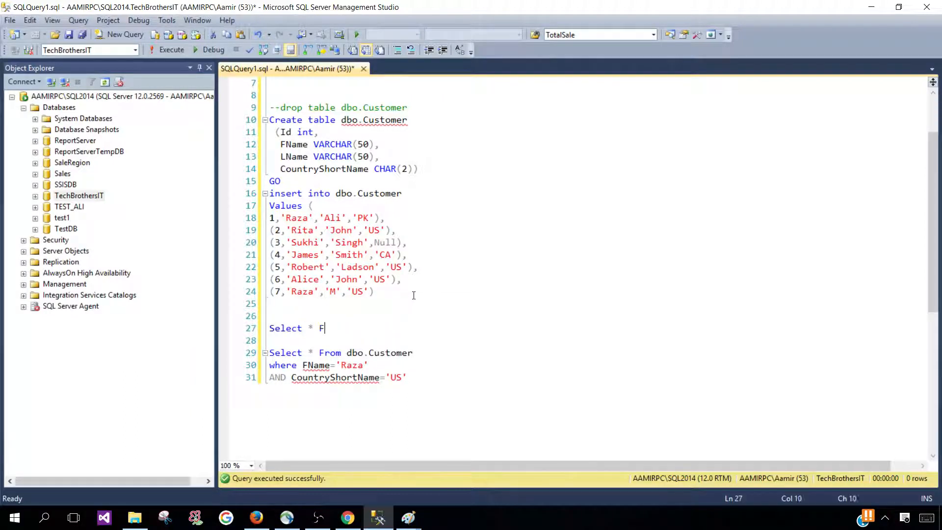
text(rom dbo.cust)
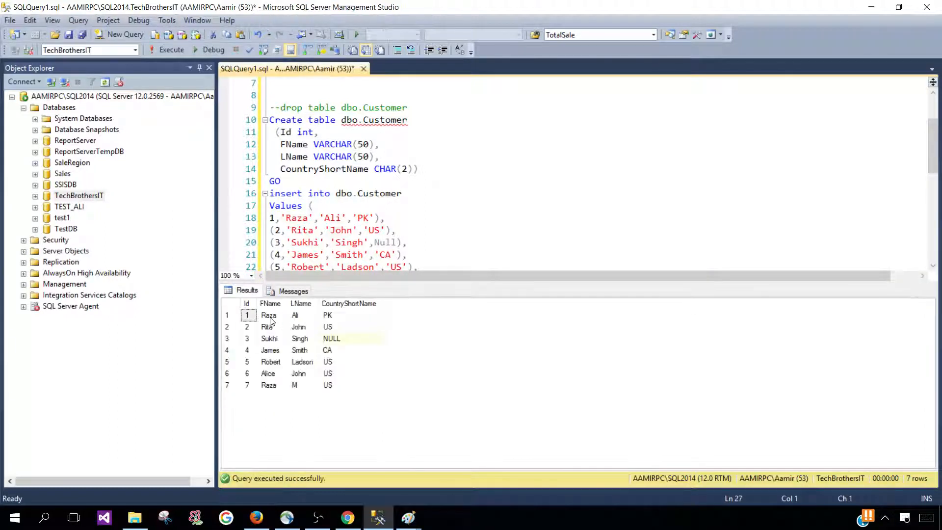
click(268, 315)
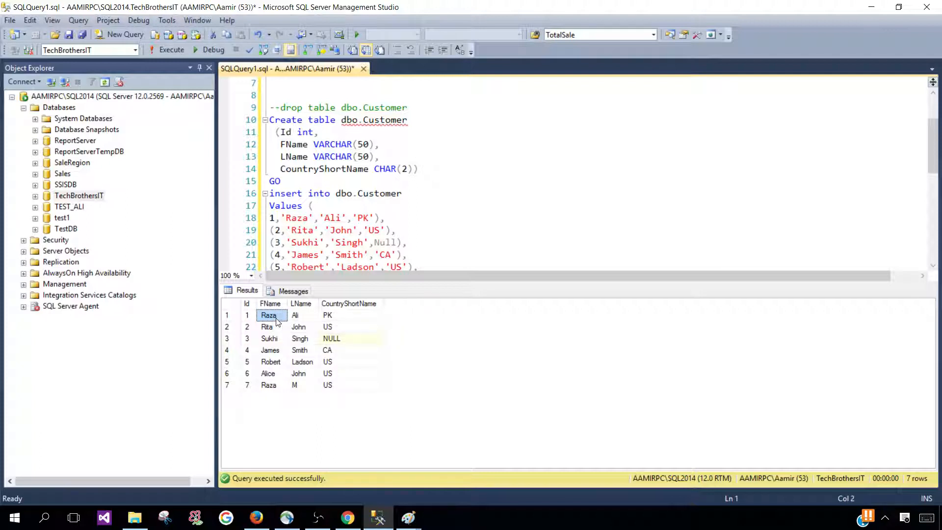
click(352, 315)
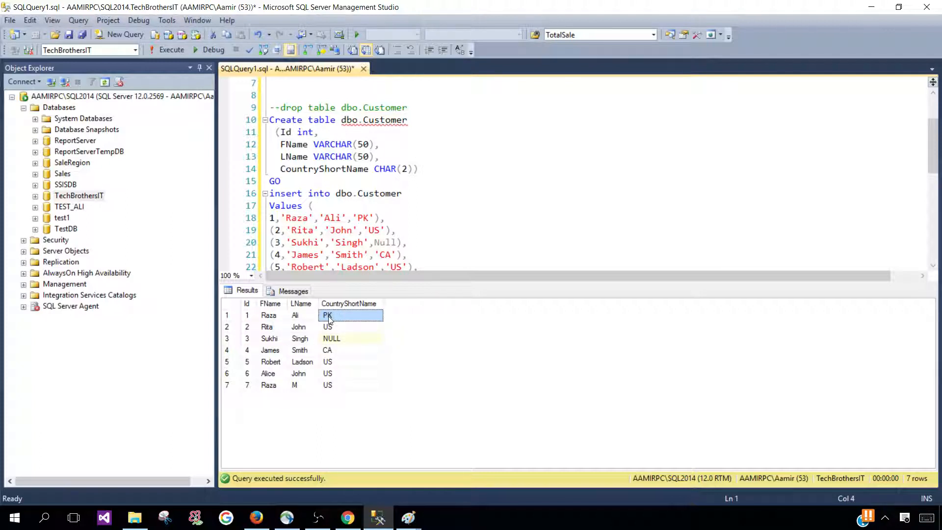
Compare Raza in the first row with Raza and US in the last row
scroll(down, 3)
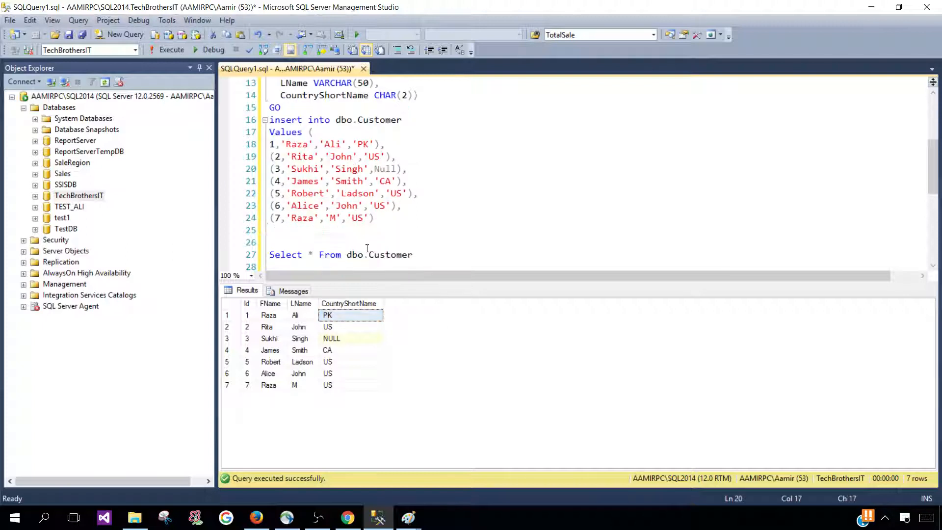
click(268, 315)
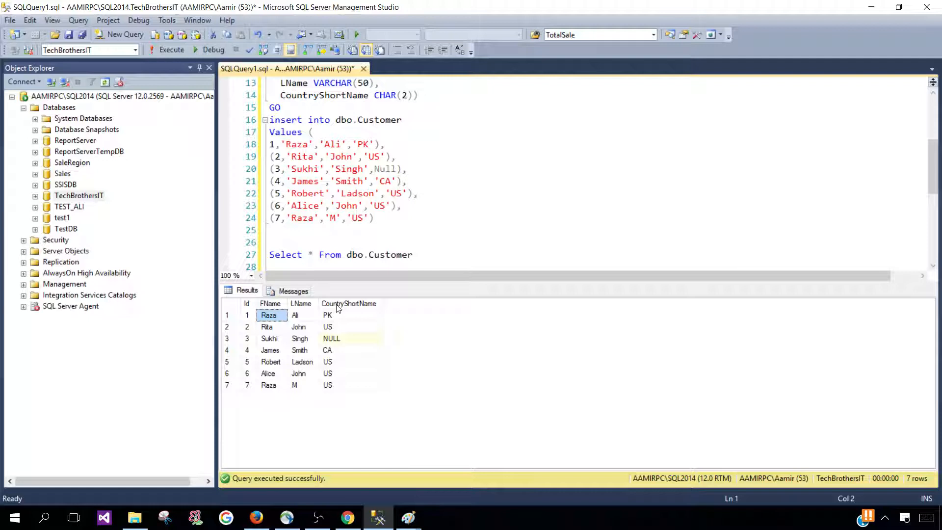
mouse_move(342, 322)
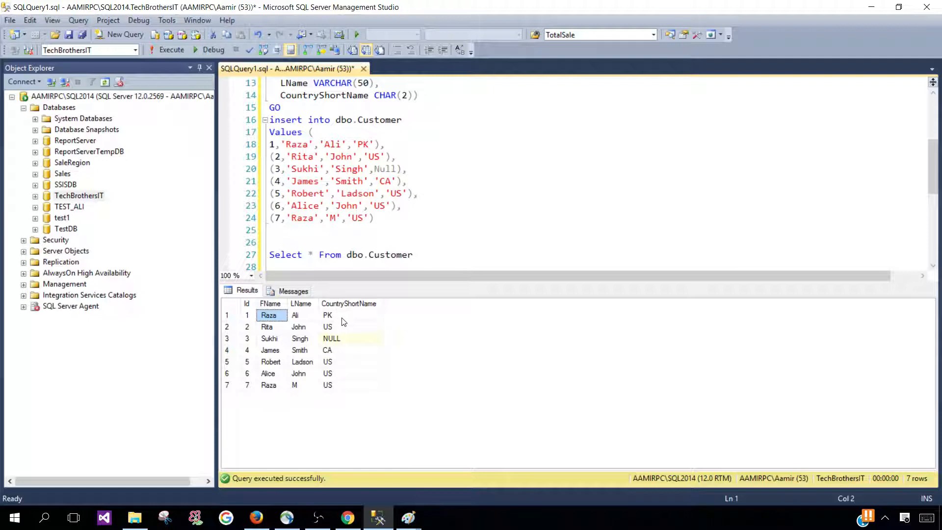
click(268, 385)
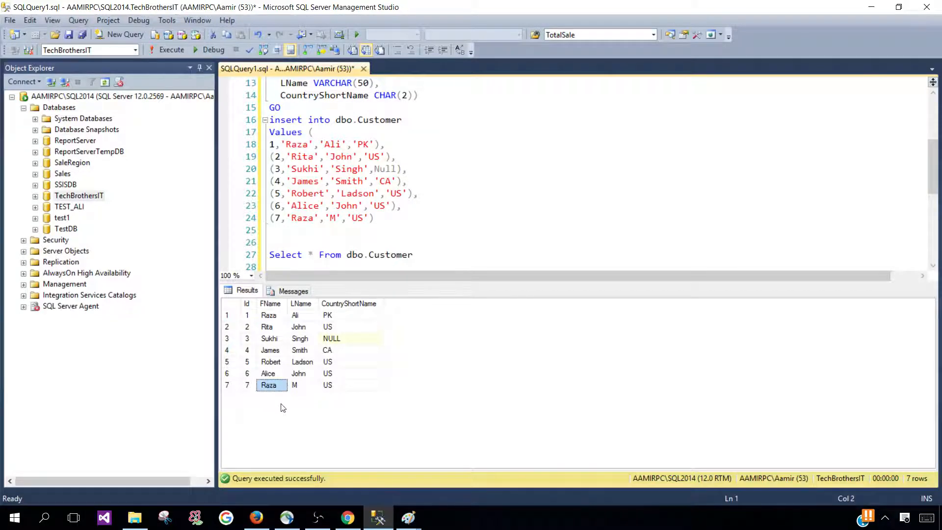
mouse_move(270, 330)
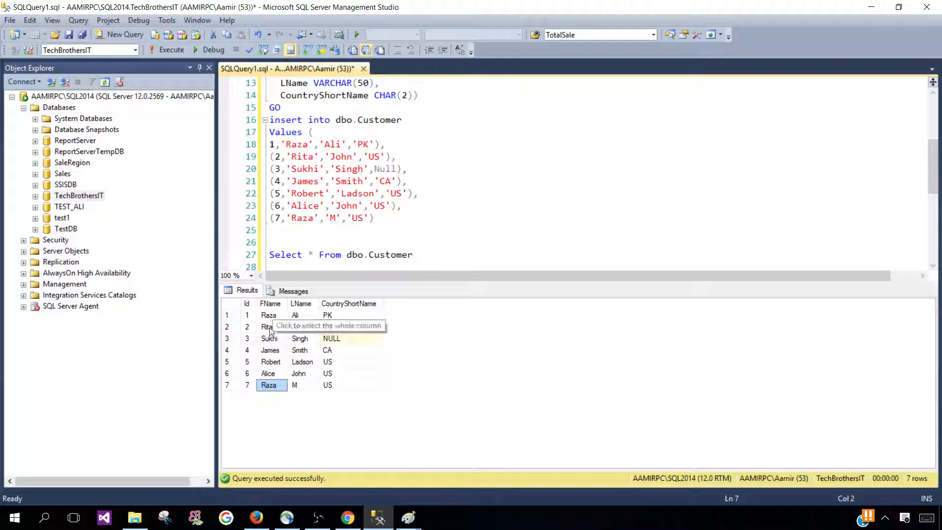
click(351, 384)
text(AND CountryShortName='US')
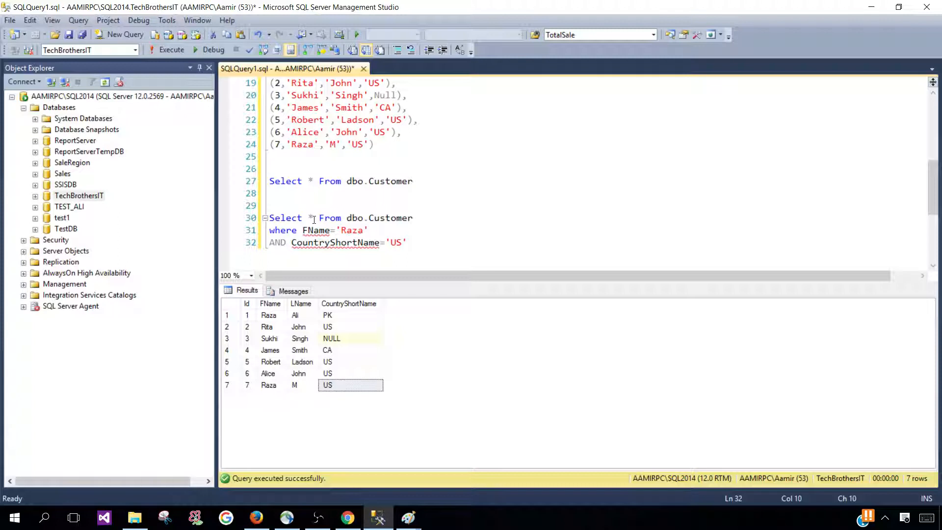
Run the query filtered on FName 'Raza' AND CountryShortName 'Pk', returning one row
drag(319, 217, 413, 217)
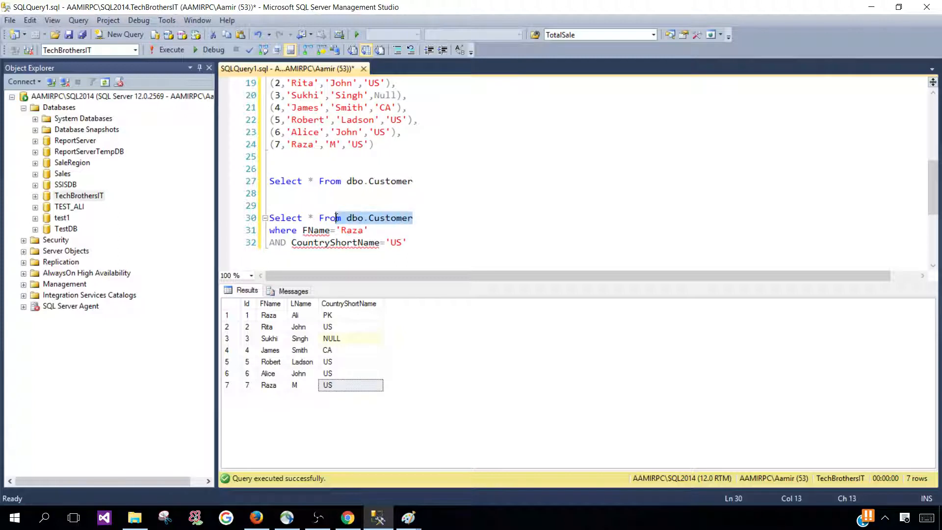
click(312, 230)
text(Pk)
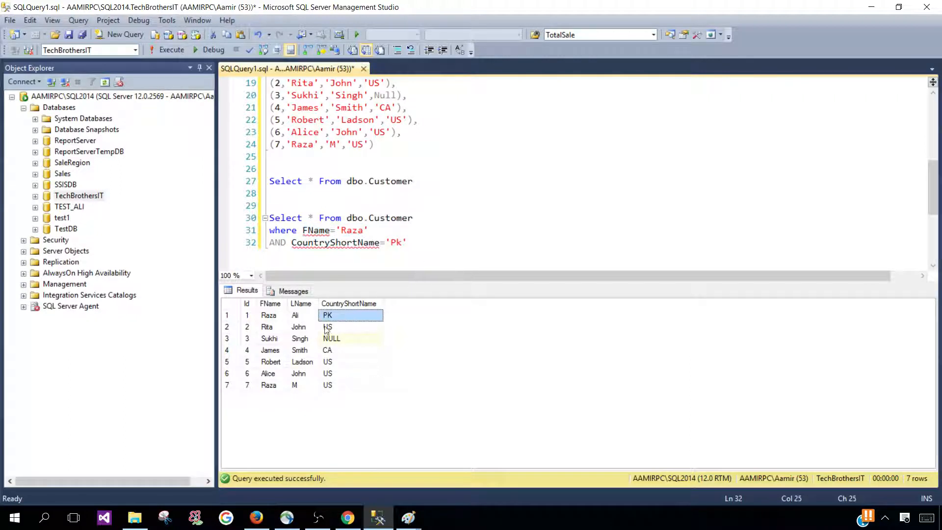
click(247, 315)
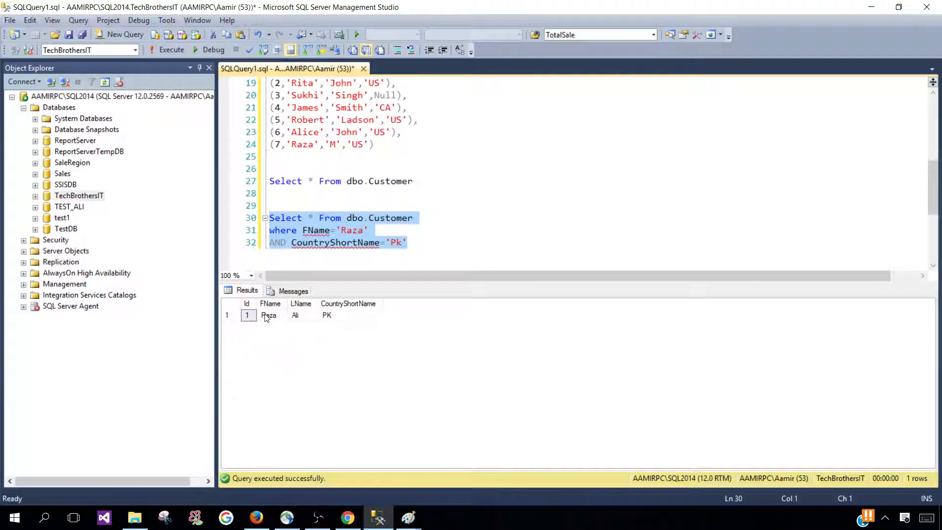
mouse_move(363, 225)
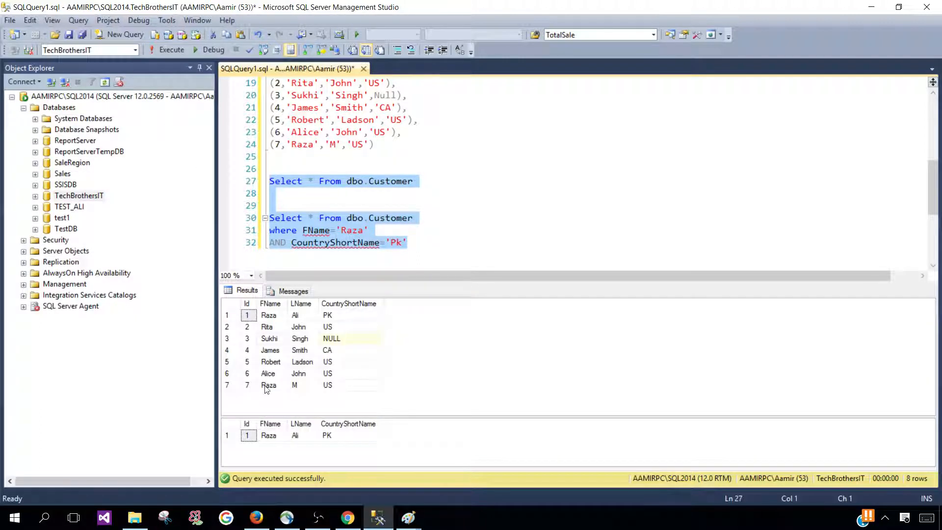
Compare the two Raza rows' countries in the results, then place the cursor after the country condition
click(268, 386)
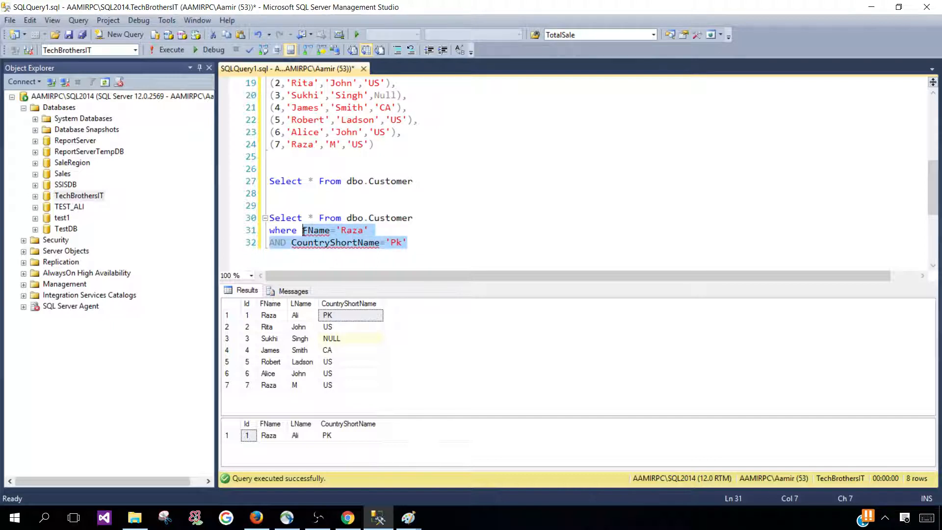
click(269, 385)
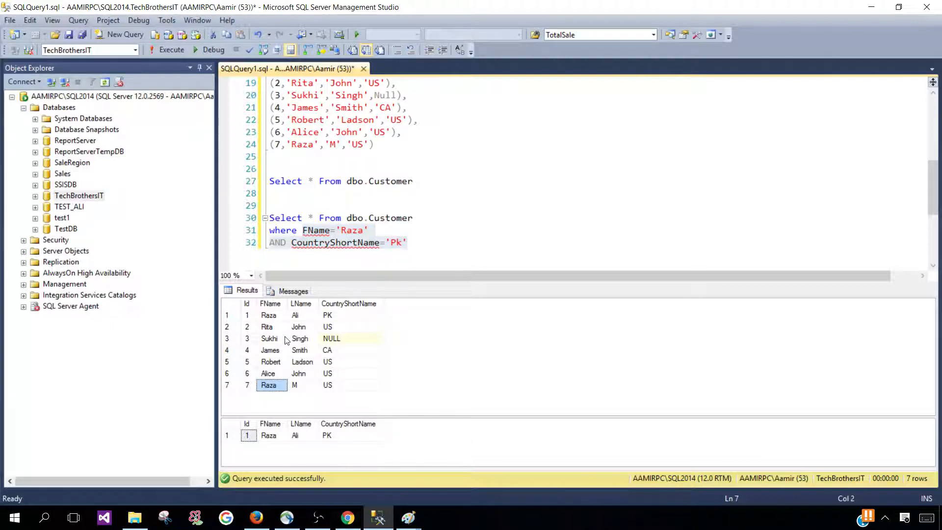
mouse_move(335, 388)
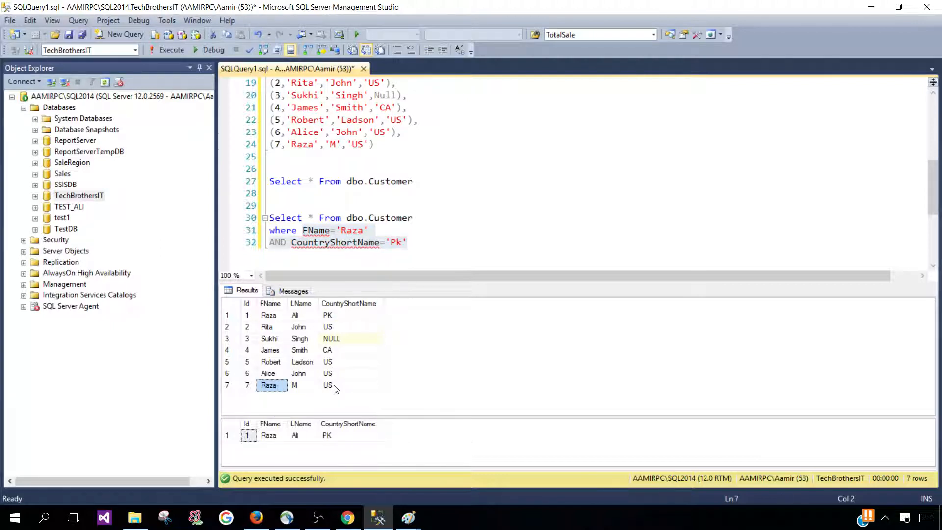
click(327, 385)
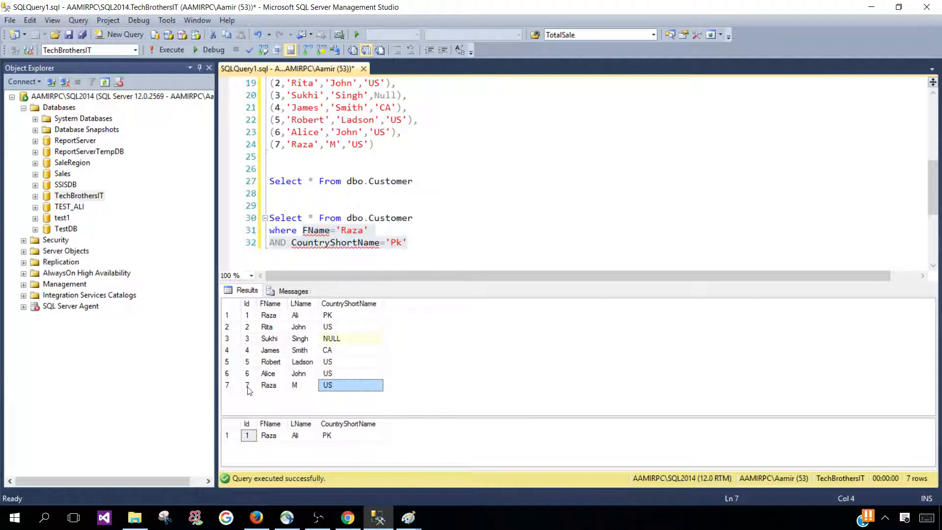
click(408, 242)
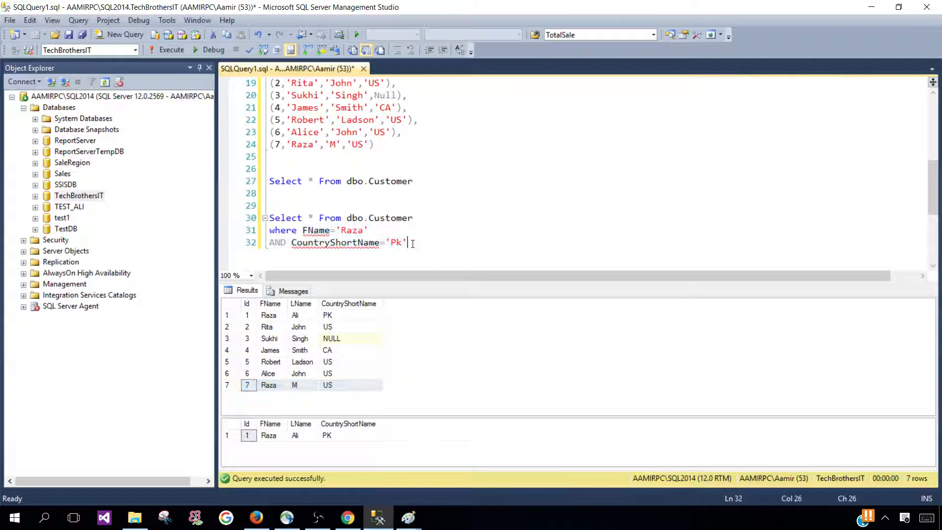
text(AND LName='A)
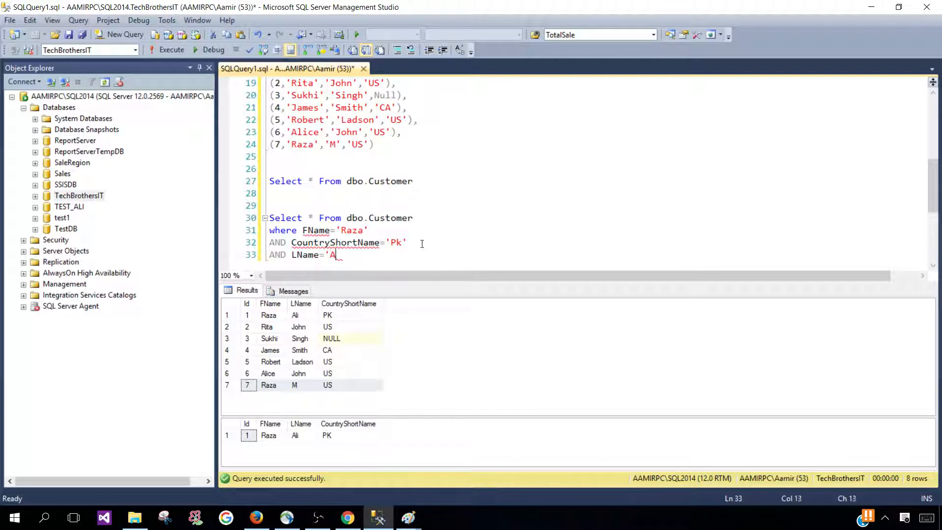
text(LI')
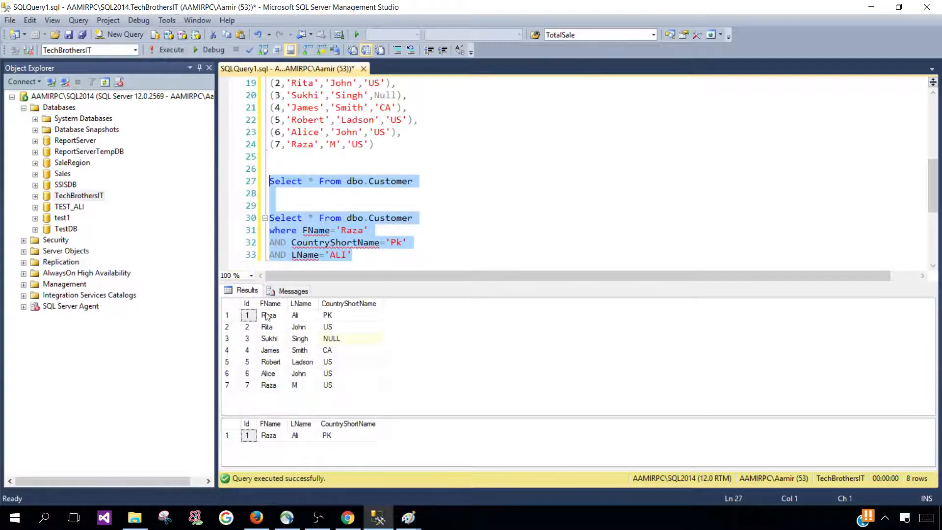
click(268, 315)
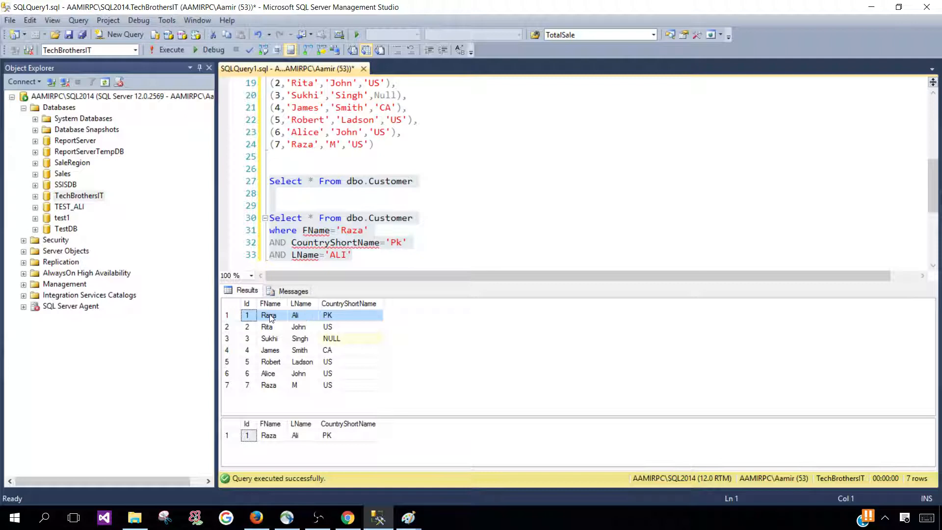
click(287, 254)
text(M)
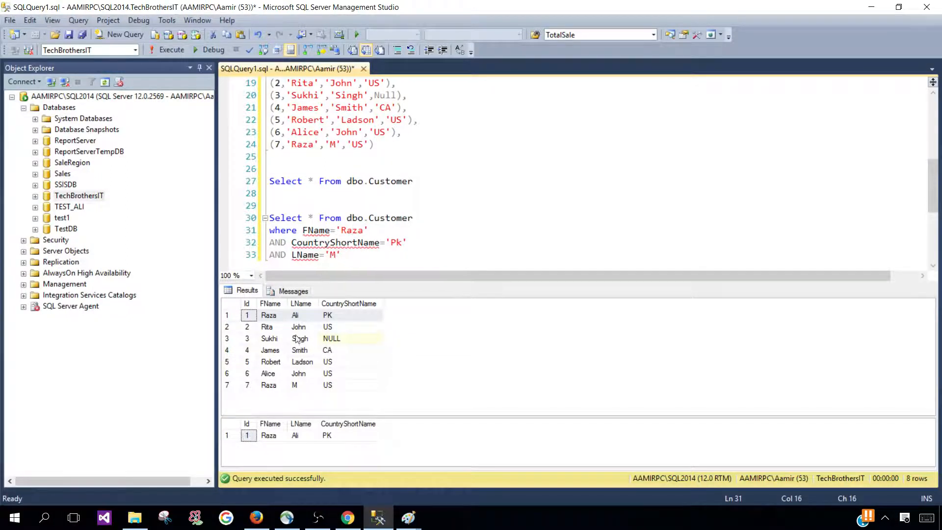
mouse_move(294, 380)
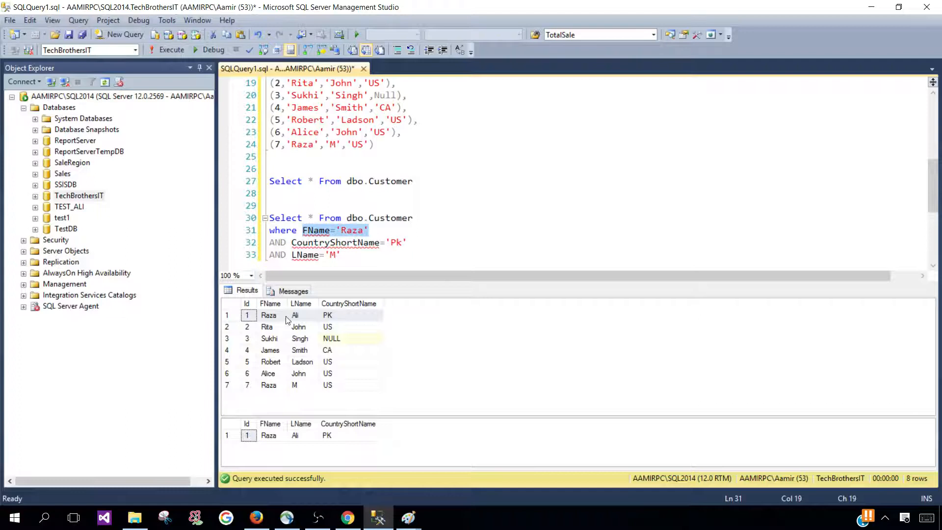
Change the last-name condition to 'M', comparing Ali/PK in row 1 with row 7
click(269, 315)
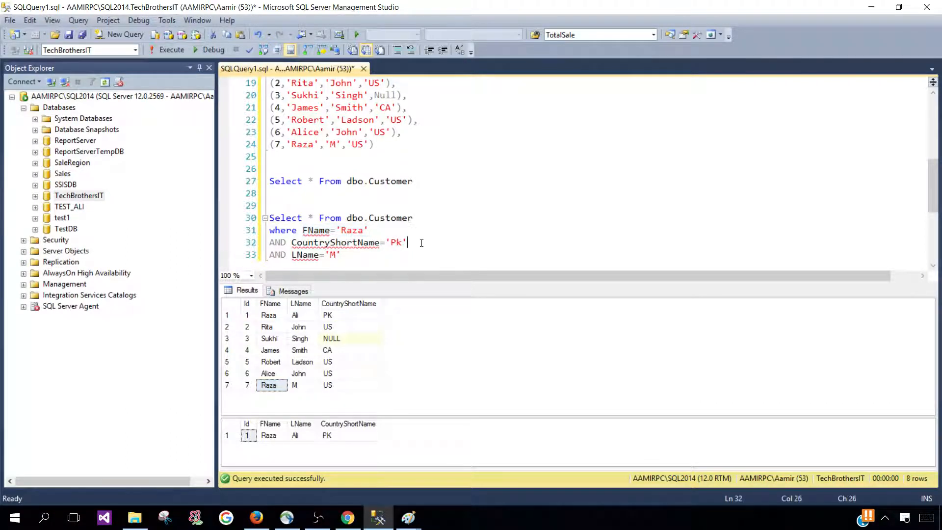
click(327, 315)
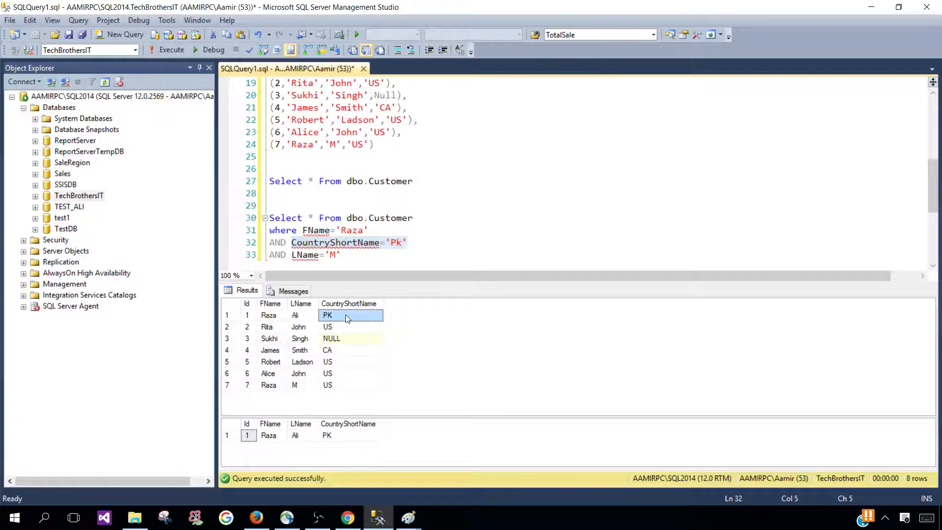
click(341, 254)
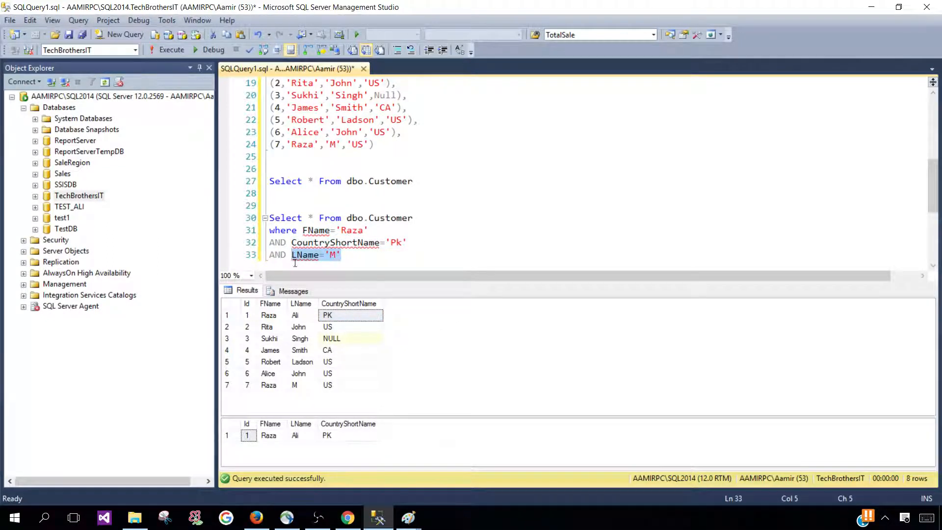
click(295, 315)
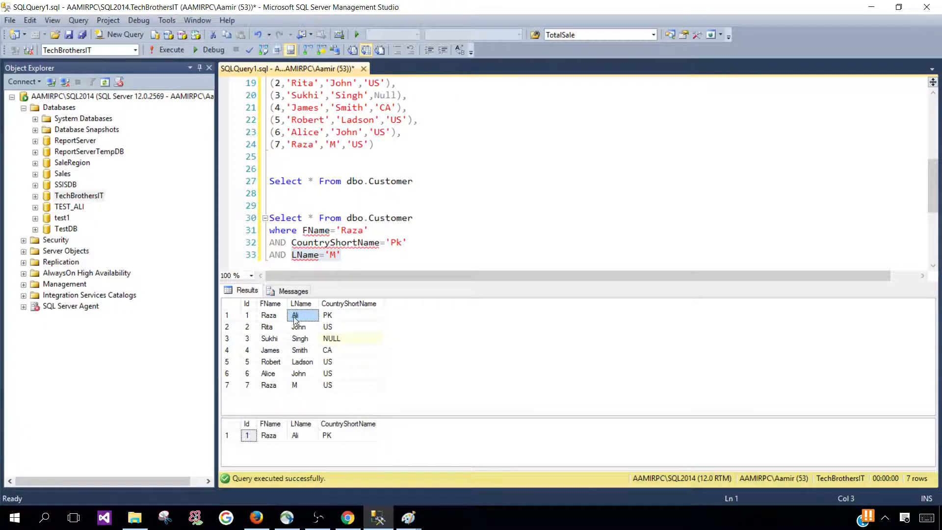
click(294, 385)
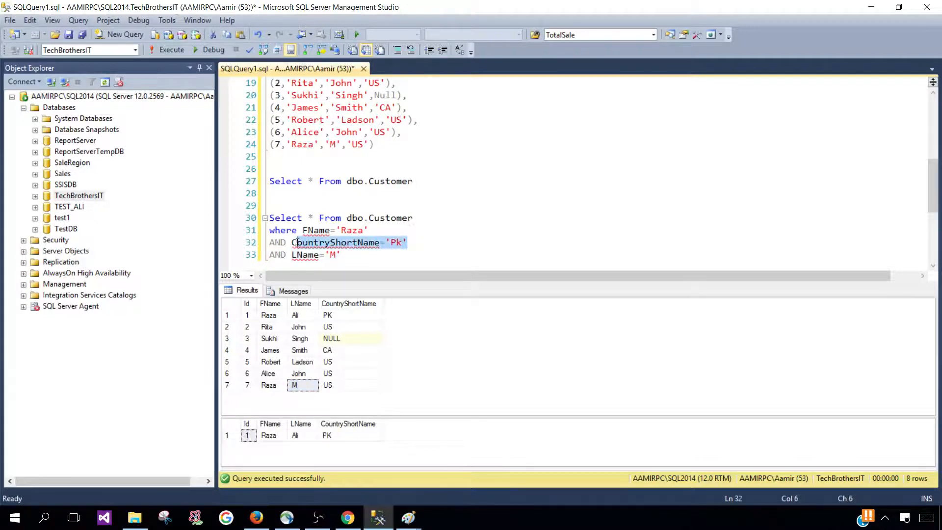
click(327, 385)
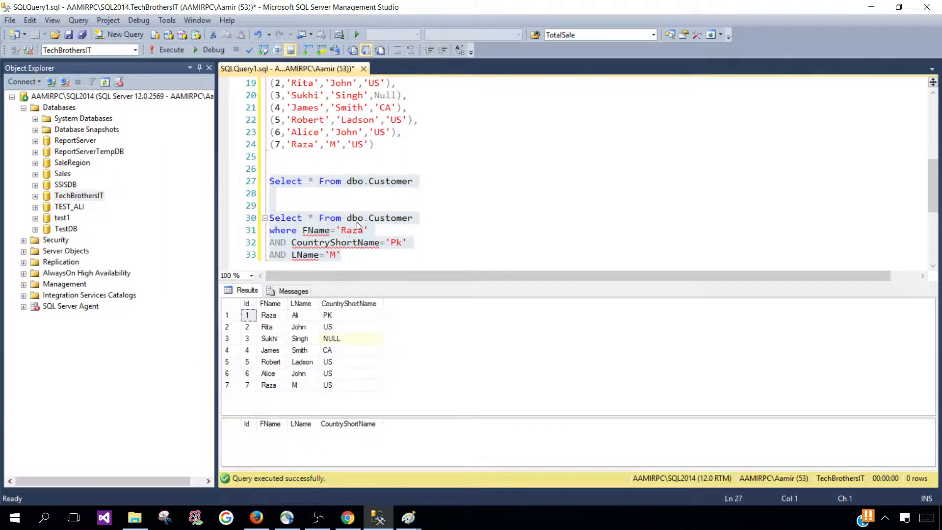
Highlight the Raza, Pk and M conditions in turn to explain the empty result
click(369, 230)
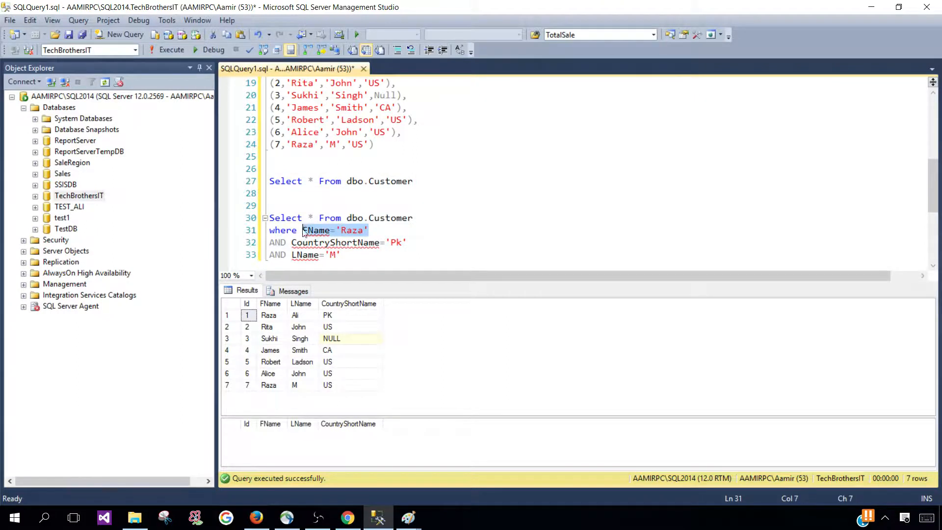
drag(303, 230, 407, 242)
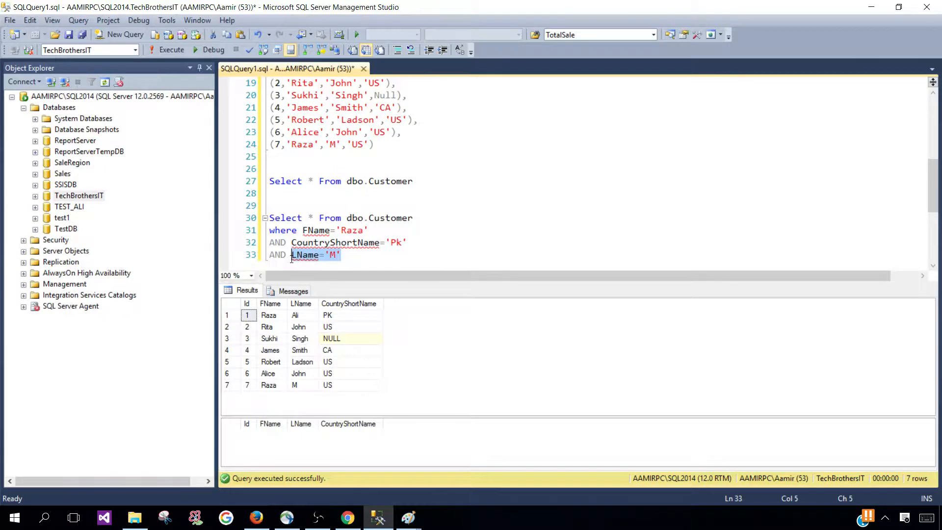
click(291, 242)
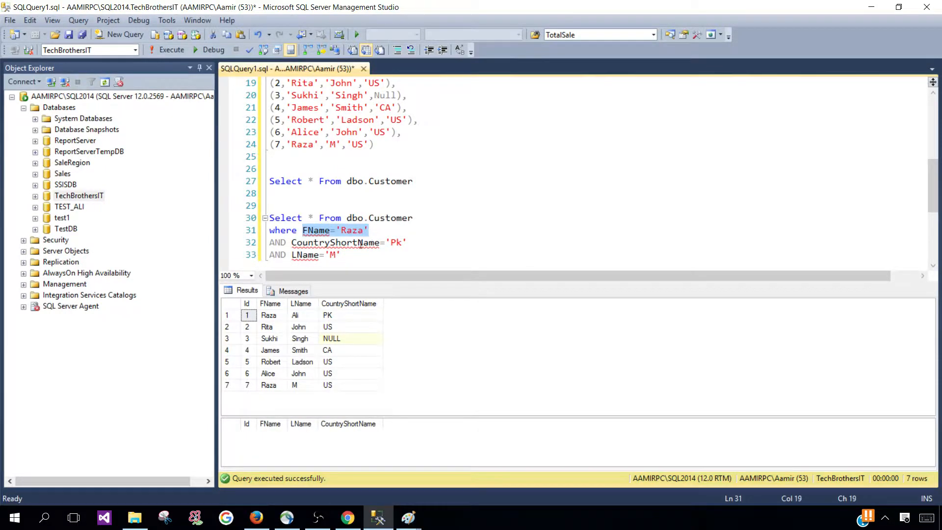
click(357, 242)
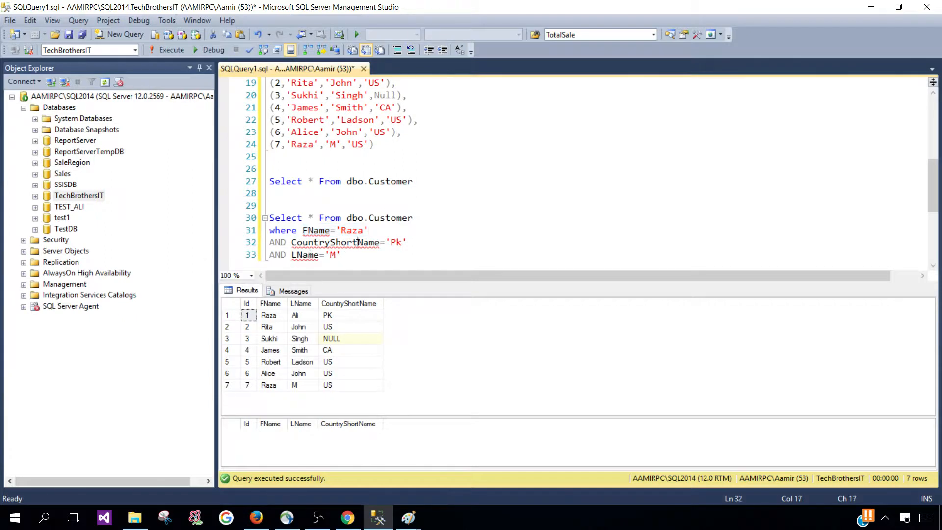